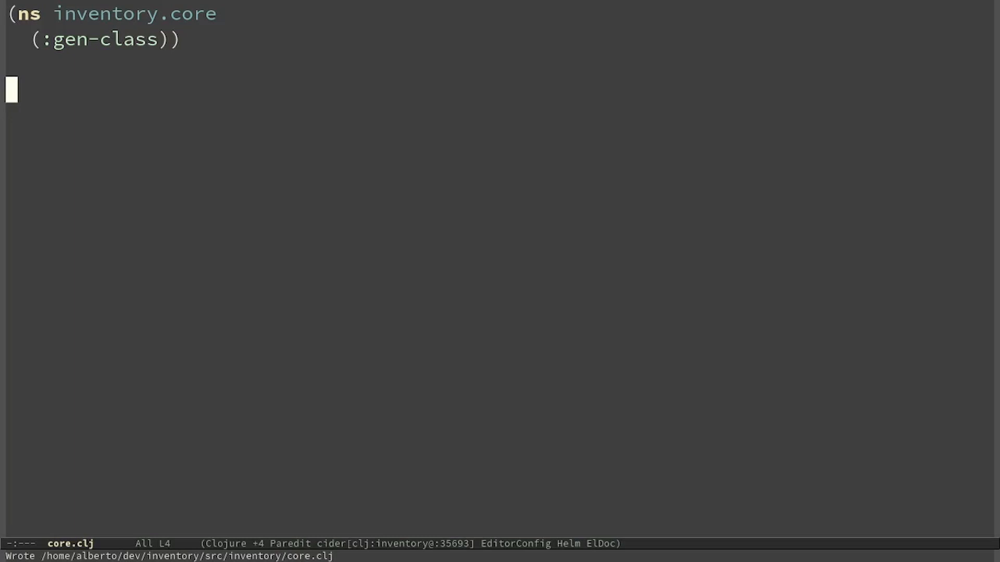
Require datomic.api as d and define db-uri as datomic:mem://inventory.
type("(require '[datomic.api :as d])")
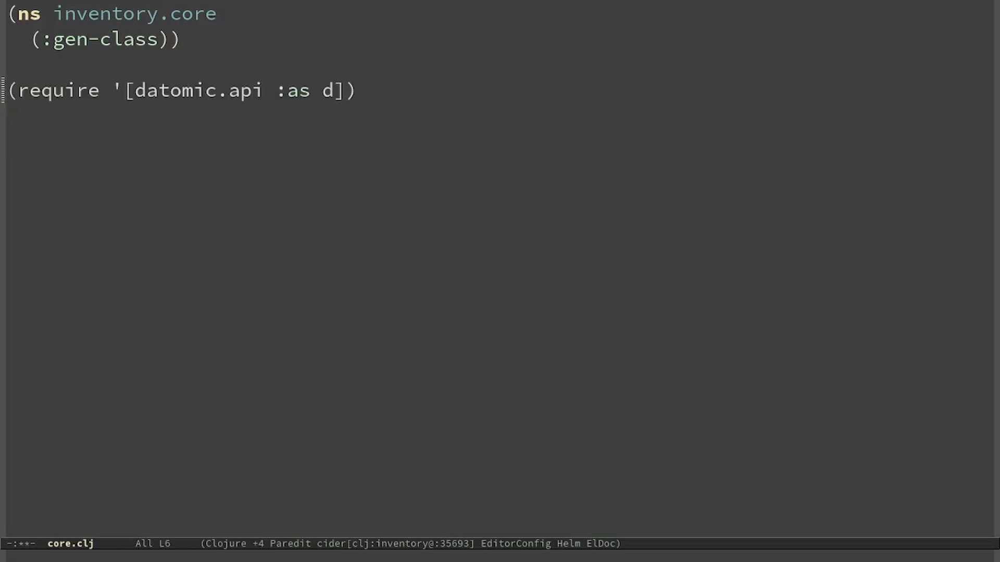
type("(def db-uri \"datomic:")
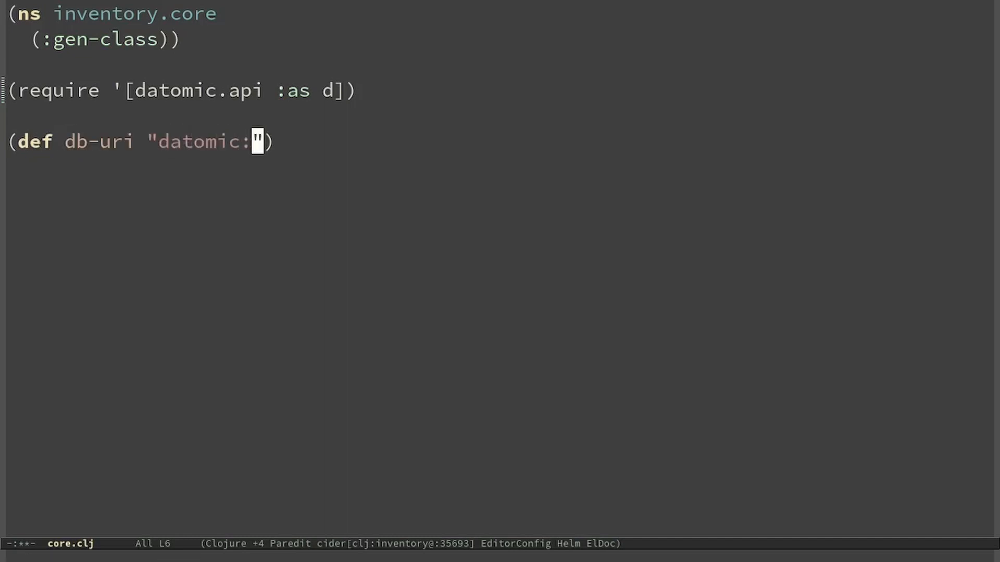
type("mem://inventory")
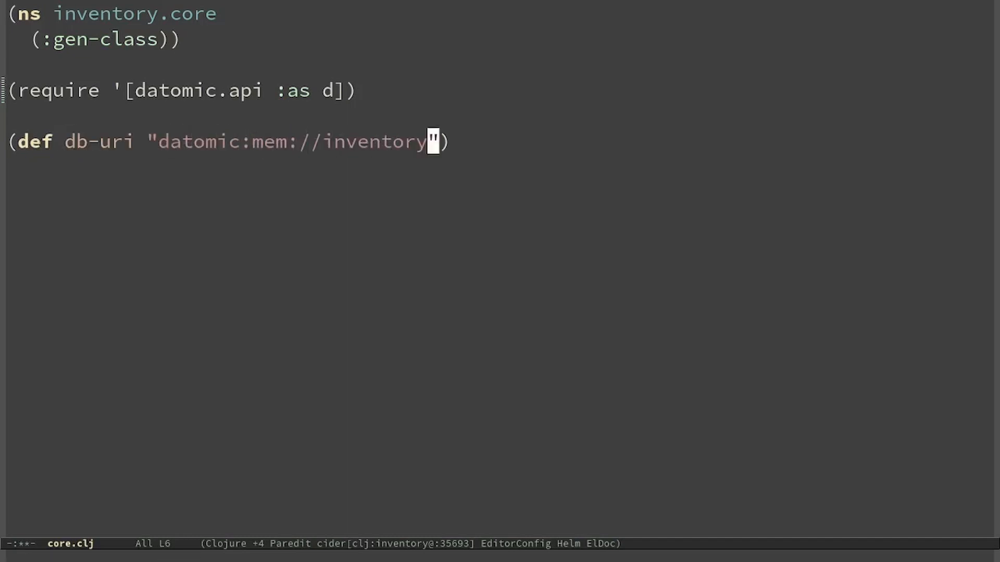
mouse_move(380, 295)
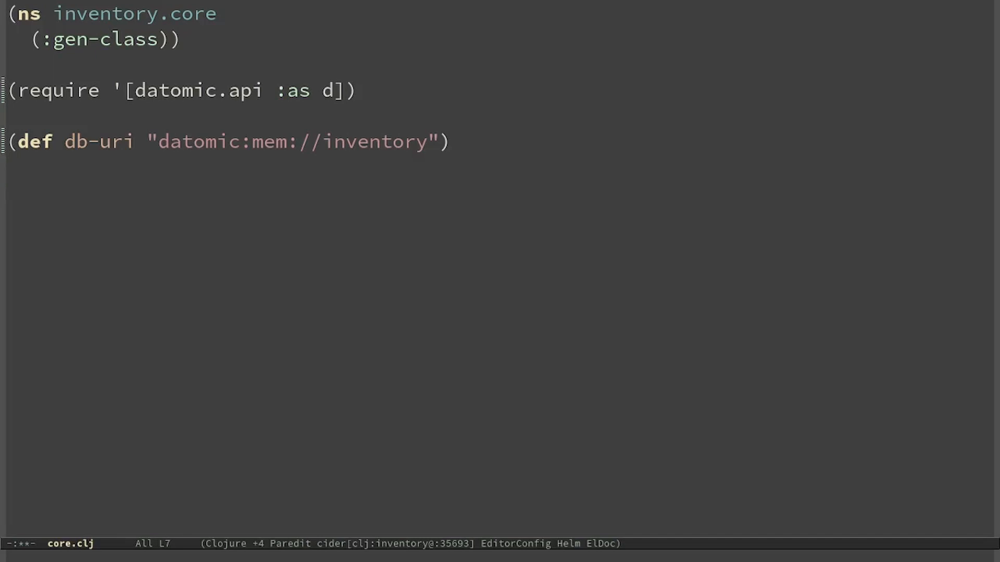
Create the inventory database with d/create-database, define conn via d/connect, and begin product-schema.
type("(d/")
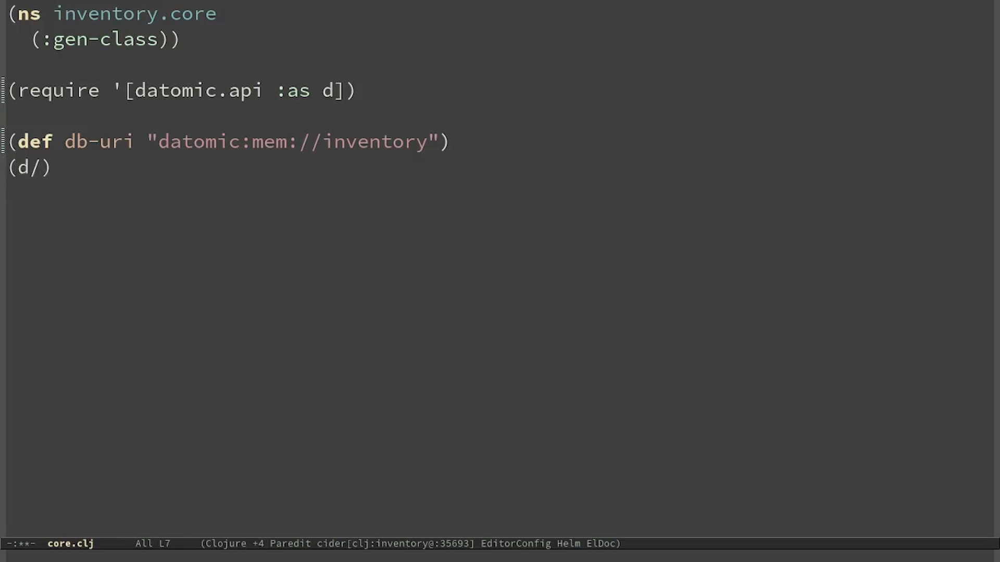
type("create-database db-uri")
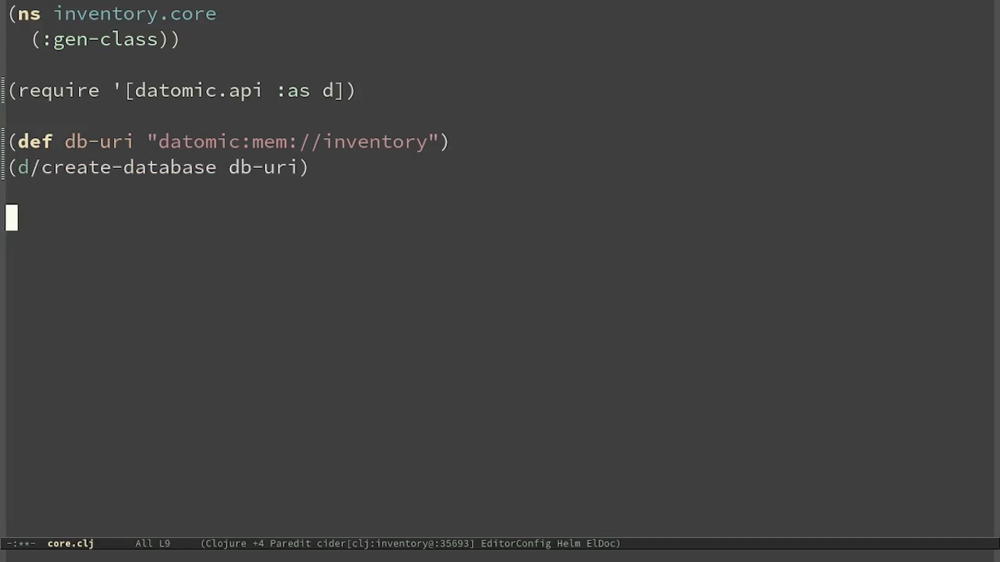
type("(def conn (d/connect db-uri))")
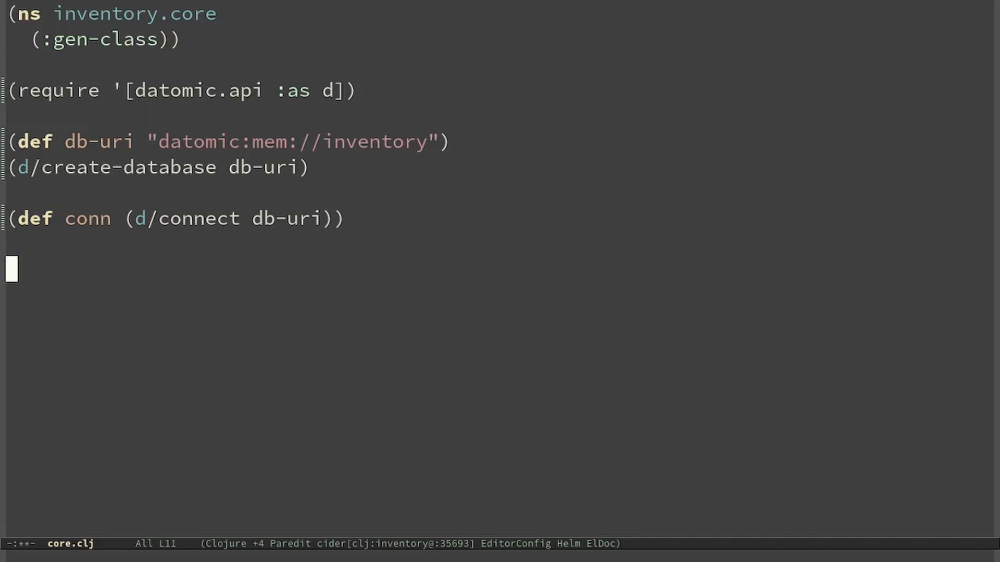
type("(def product-schema [{:db/ident :product/name")
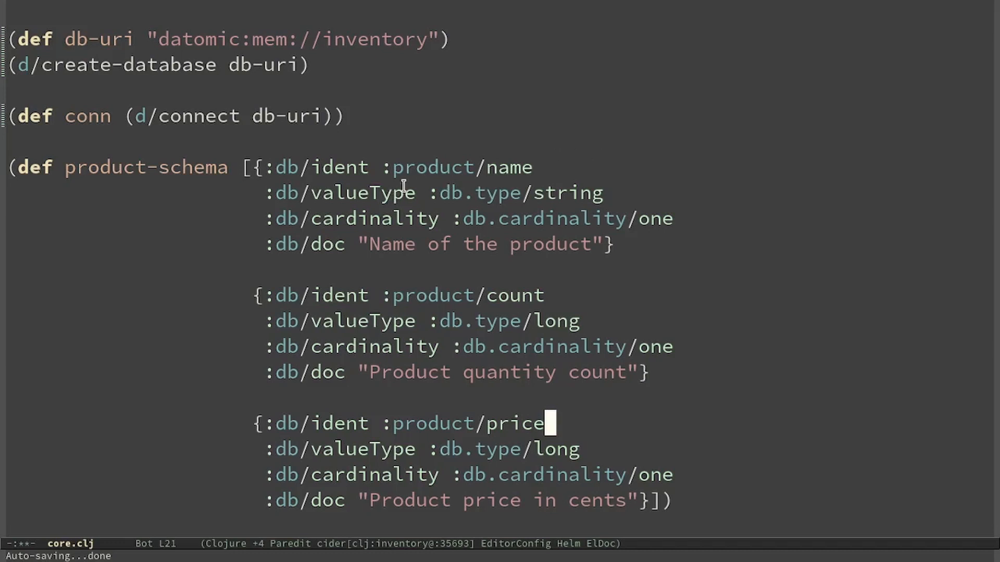
mouse_move(342, 230)
type("@(d/tra")
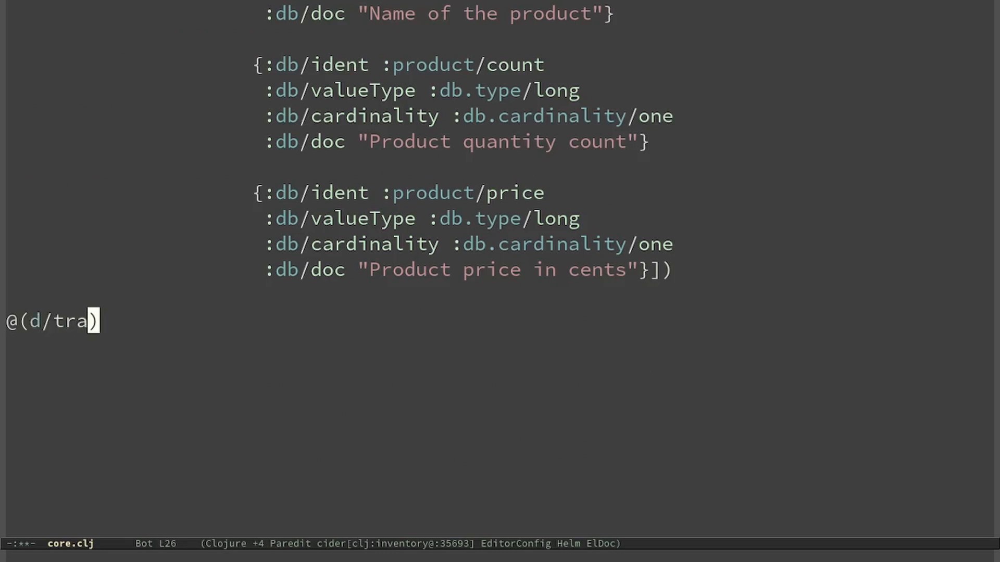
Add @(d/transact conn product-schema) and evaluate it with C-x C-e.
type("nsact")
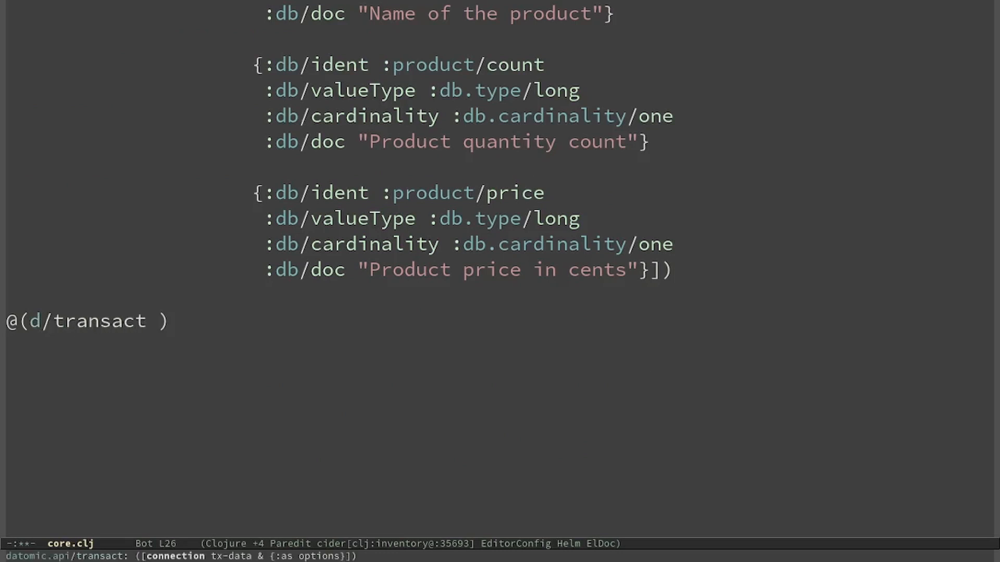
type("conn product-schema")
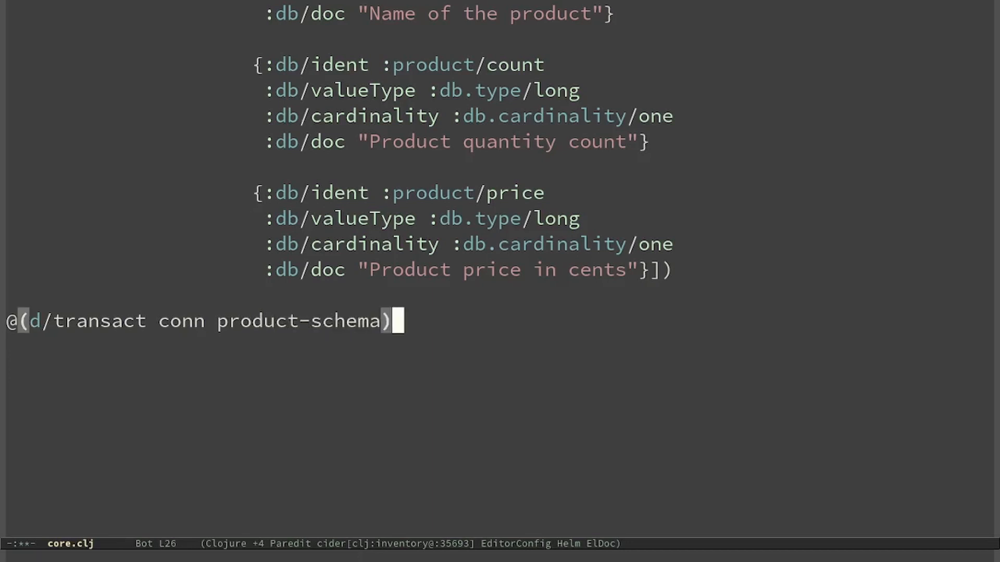
key("C-x C-e")
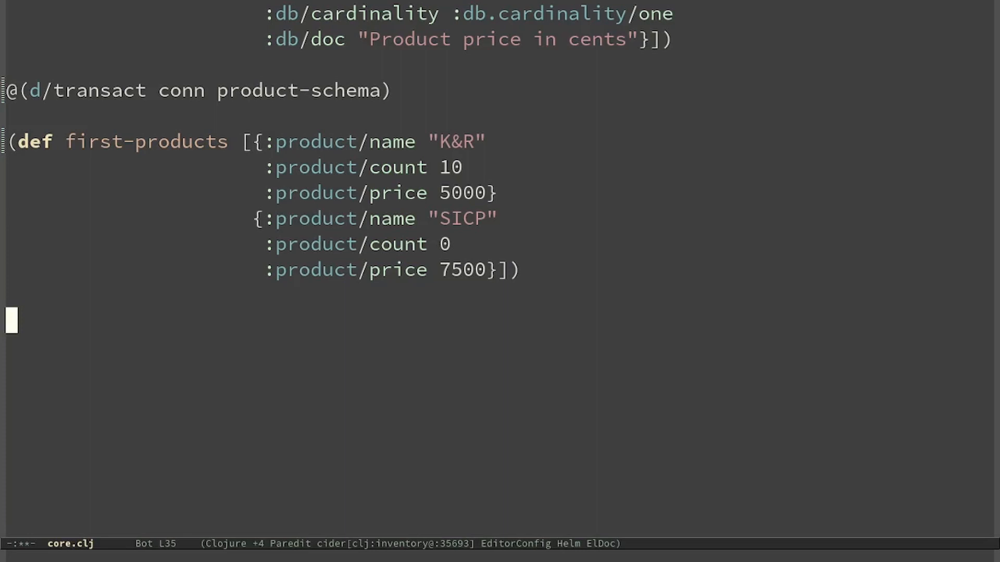
Transact first-products on conn and define db as (d/db conn).
type("@(d/transact conn first-r")
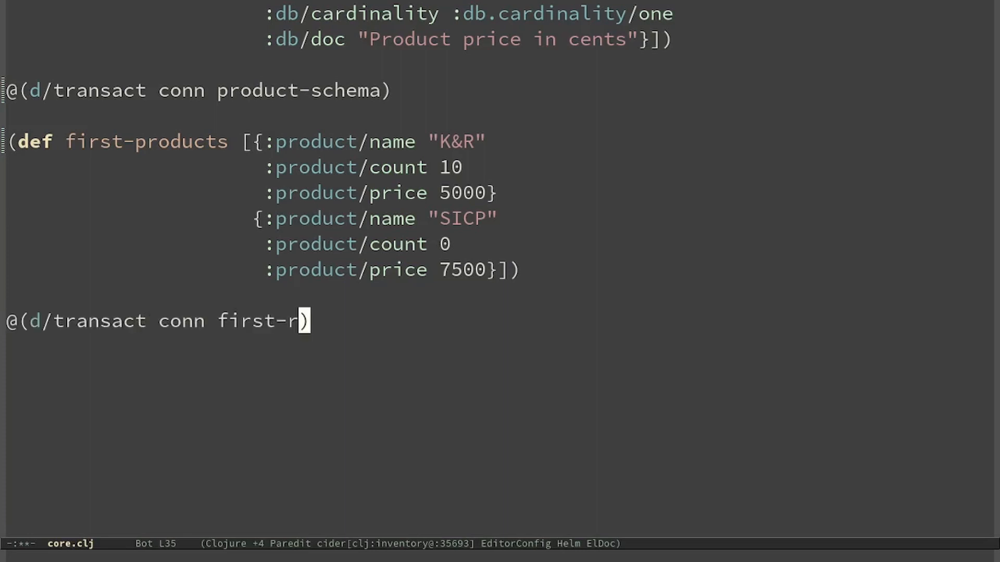
type("products")
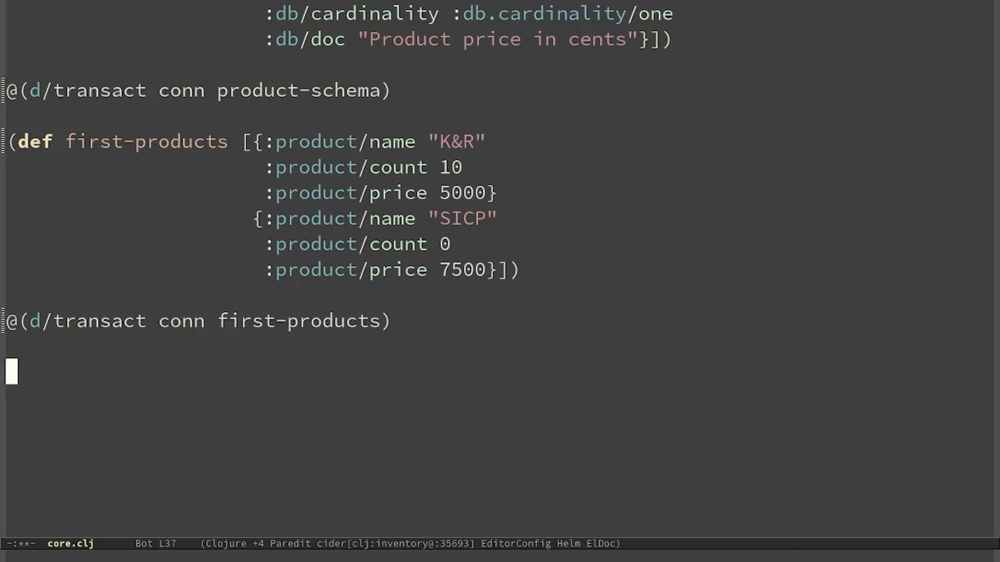
type("(def db (d/db conn))")
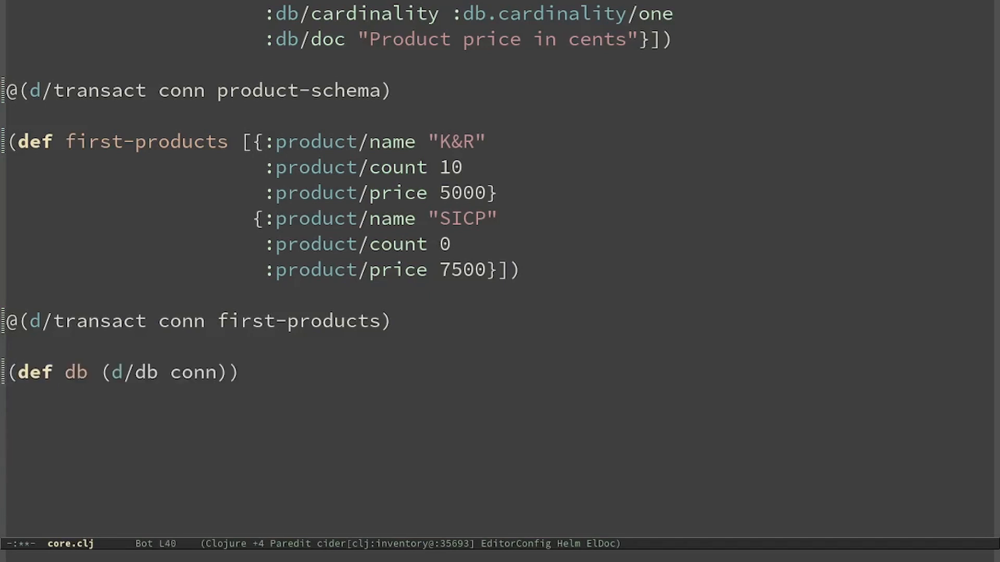
Start a (d/q '[] db) query, add '; [entity attribute value]', and type ':find ?prod-name'.
type("(d/q")
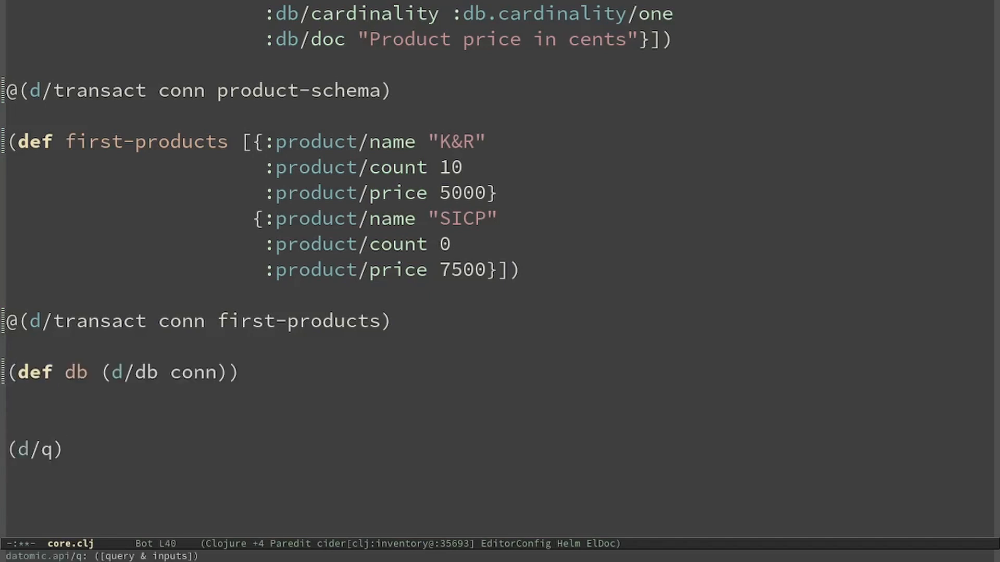
type("'[] db)")
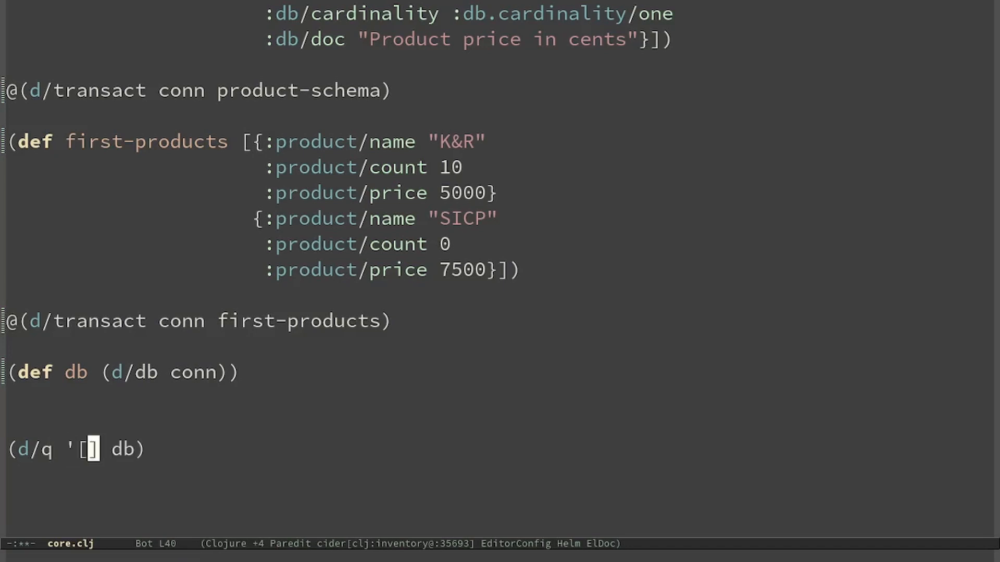
type("; [entity")
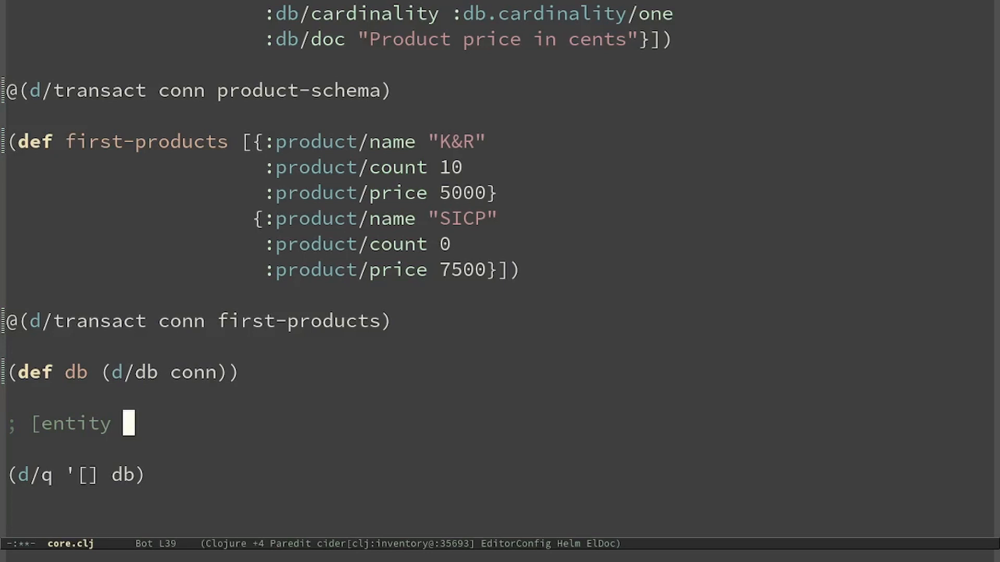
type("a")
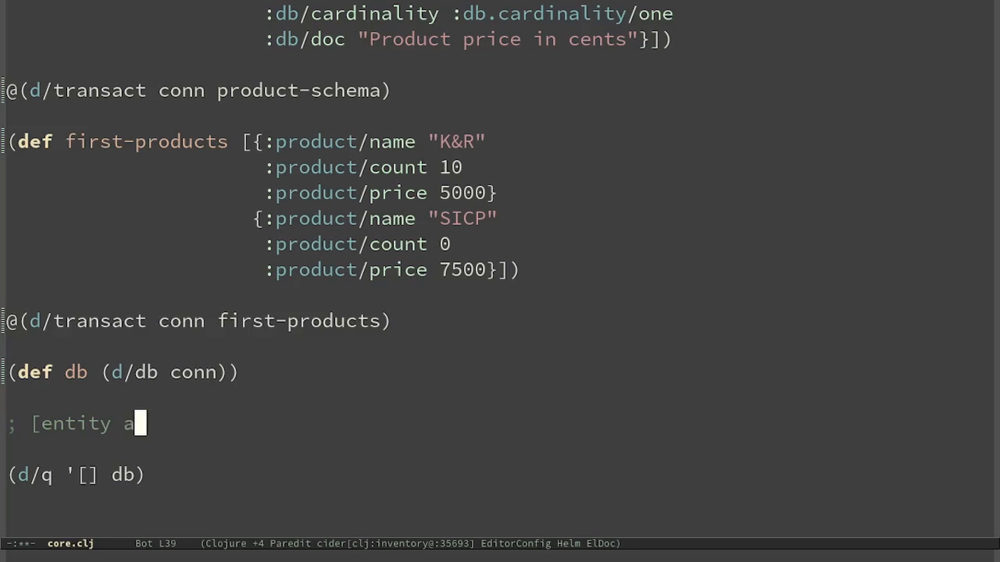
type("ttribute")
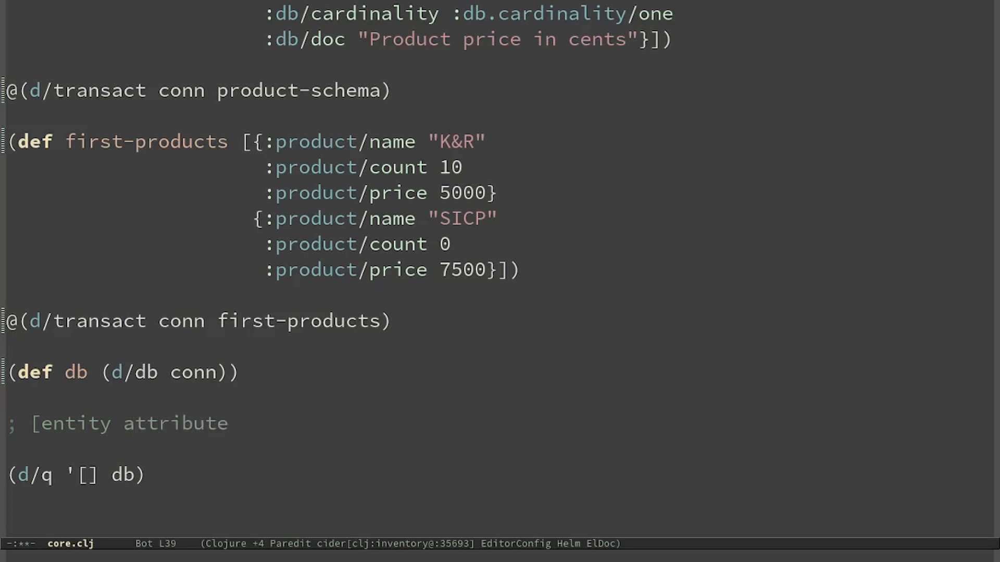
type("value]")
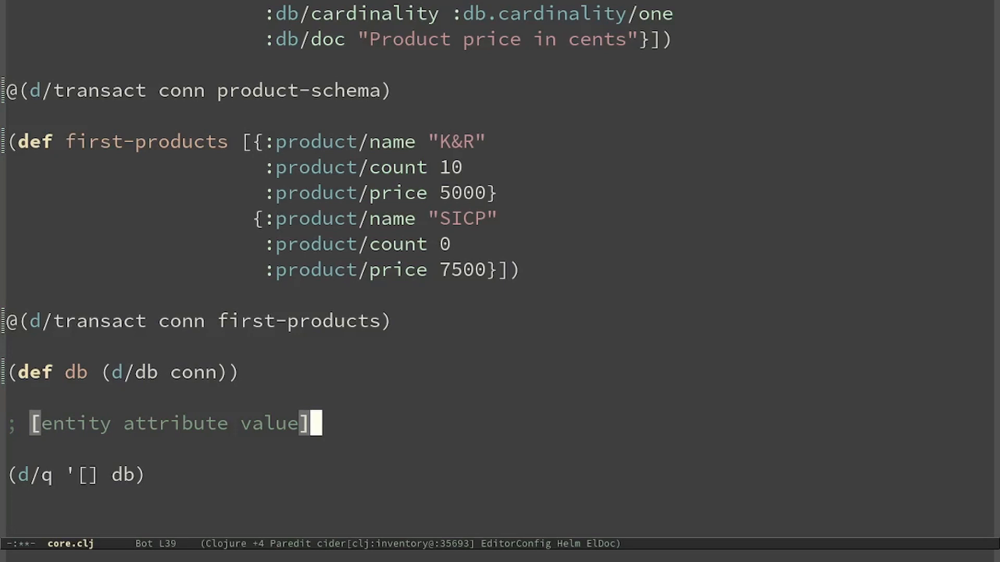
mouse_move(126, 403)
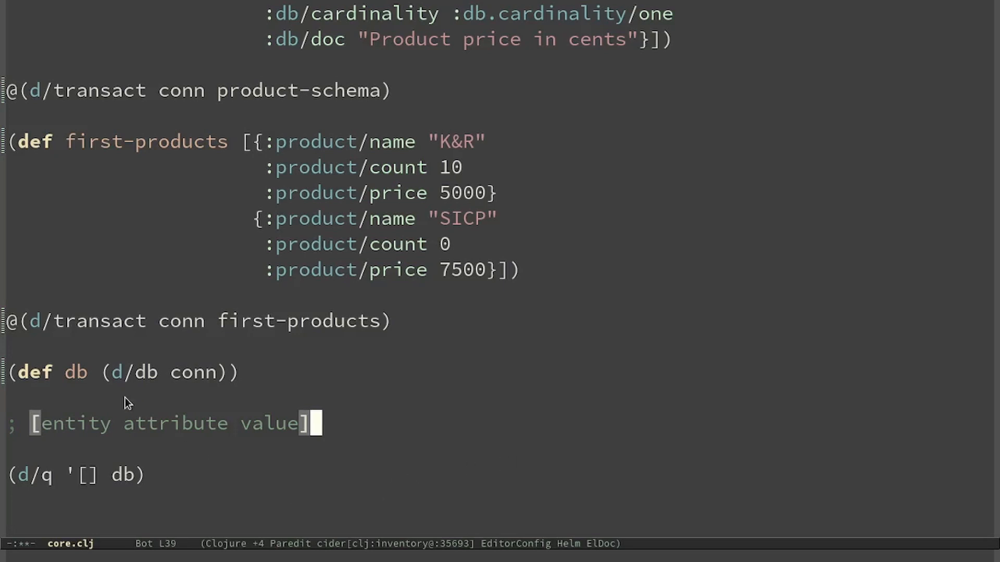
mouse_move(153, 423)
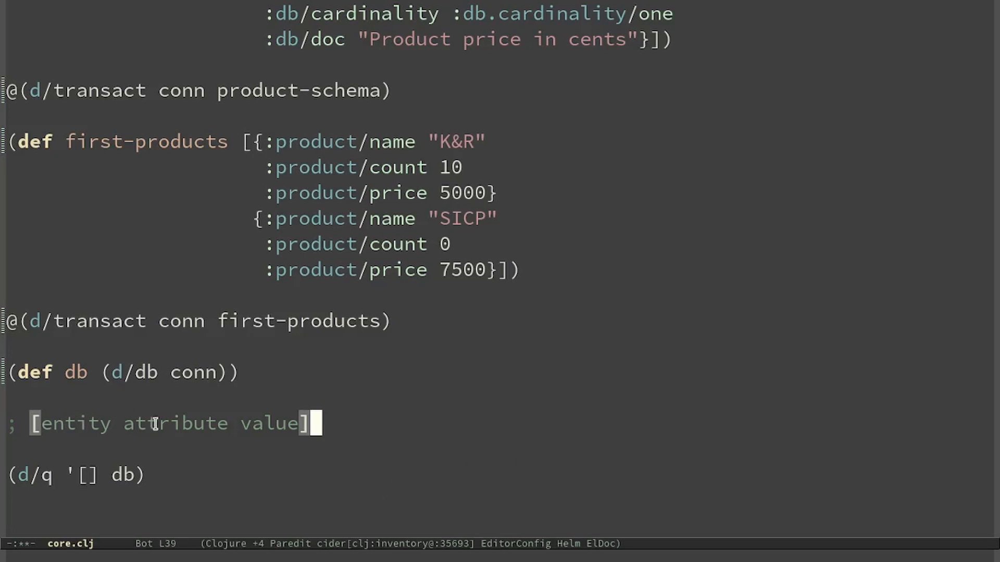
mouse_move(278, 422)
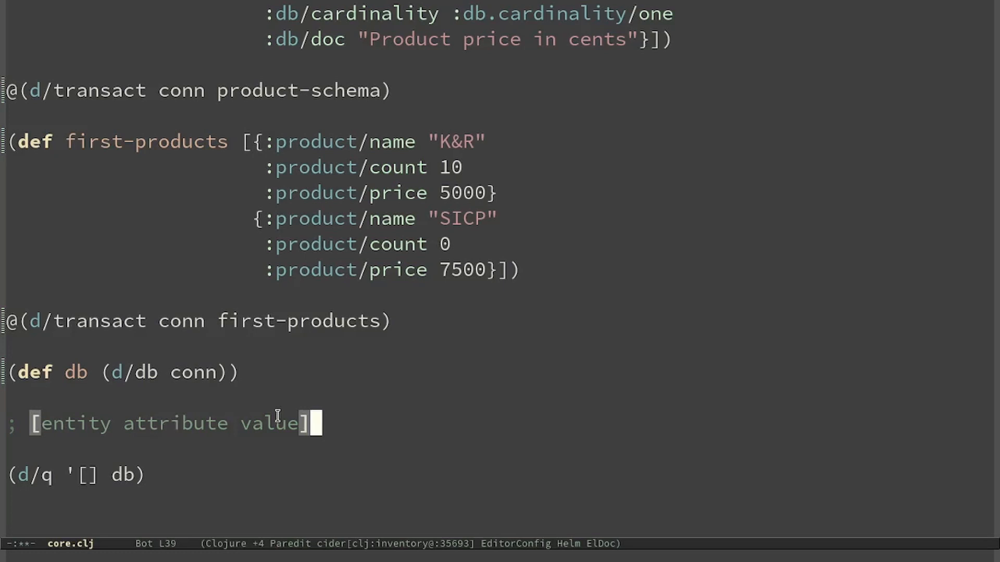
type(":find ?prod-name")
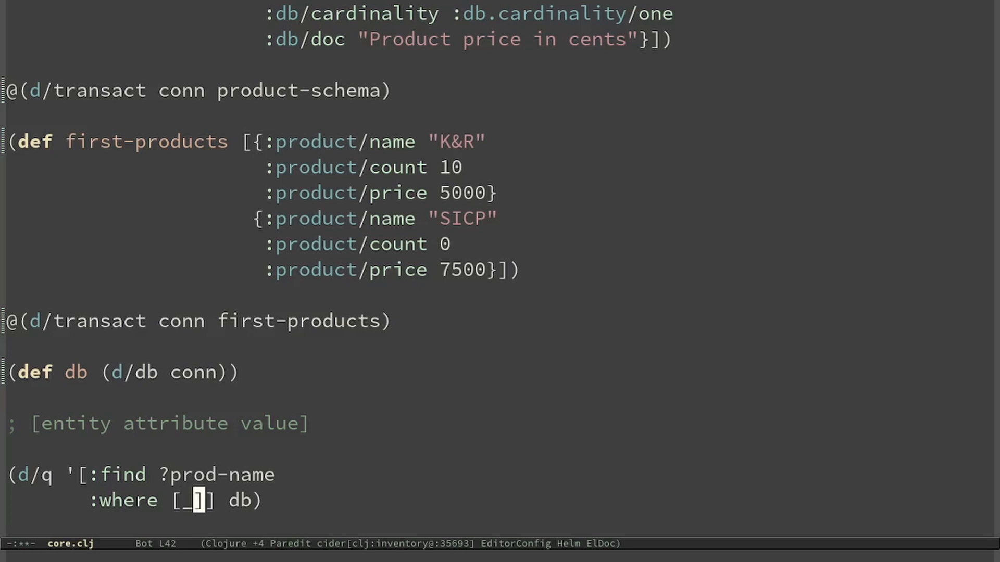
Fill the where vector with the pattern '_ :product/name ?prod-name'.
type("\" \"")
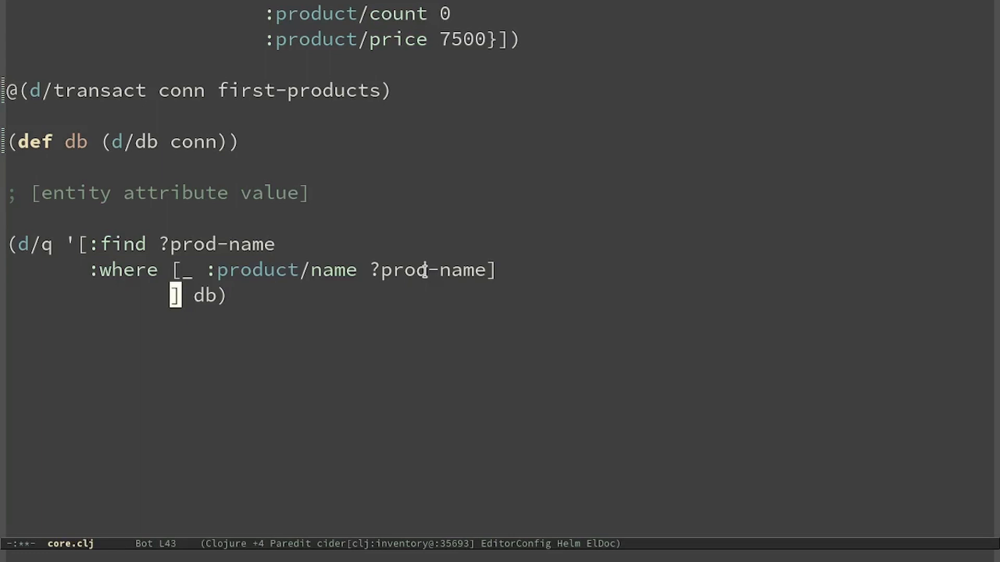
Bind the entity as ?e and add the clause [?e :product/count 0].
type("?e")
type("[]")
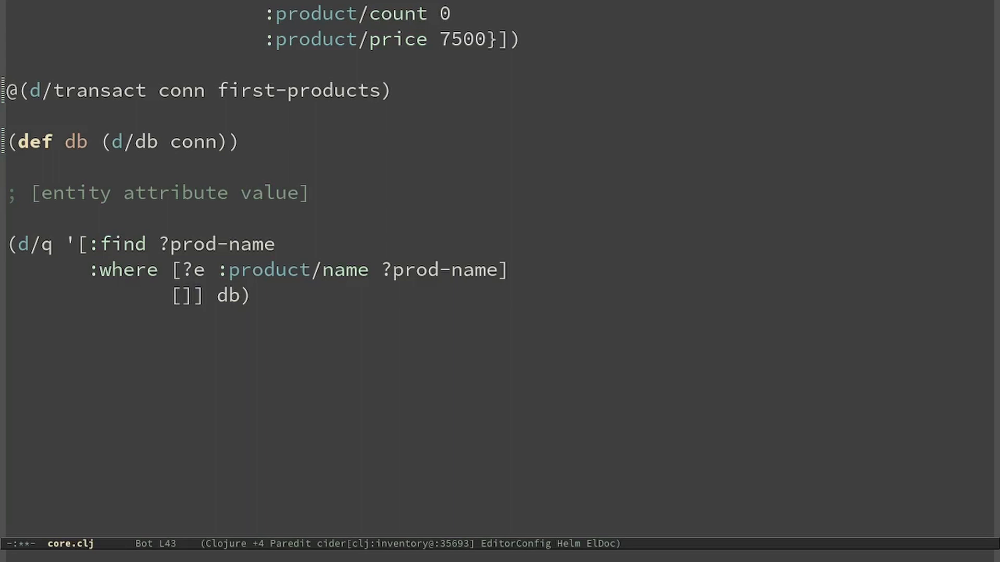
type("?e :")
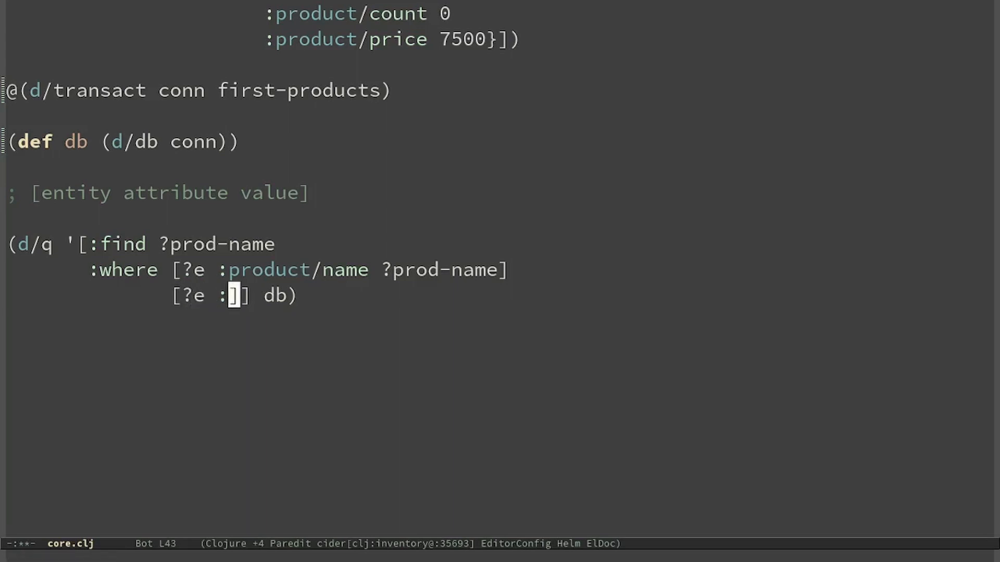
type(":product/count 0")
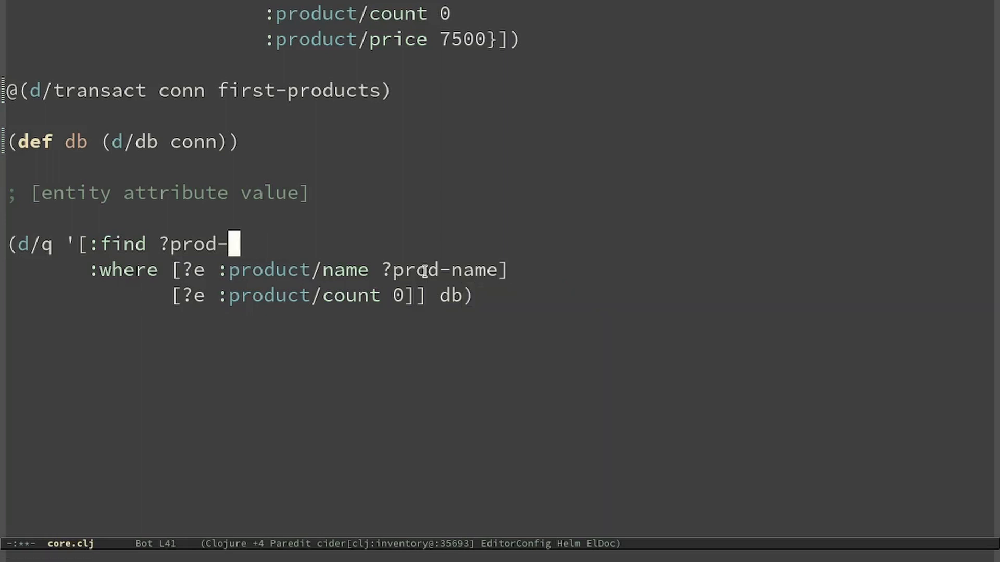
Find ?e for name "SICP" and wrap the query in (def prod-id (ffirst ...)).
key("BackSpace")
type("e")
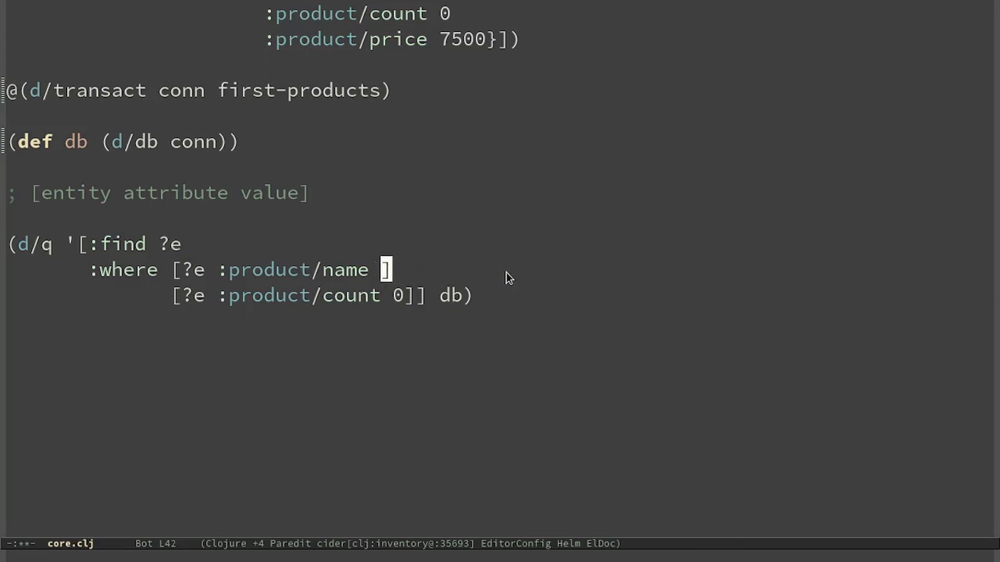
type("\"SICP")
type("(def prod-id")
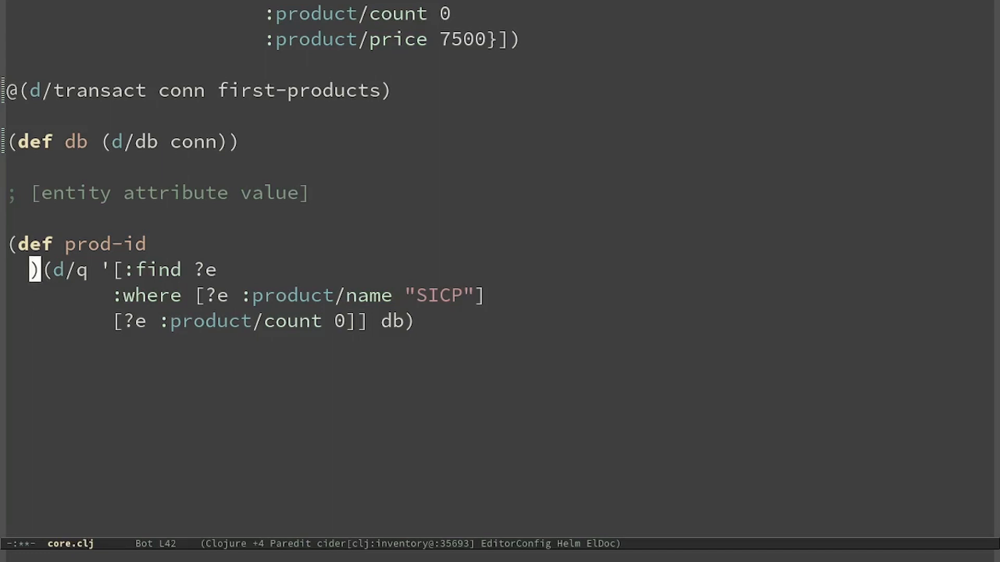
type("(ff")
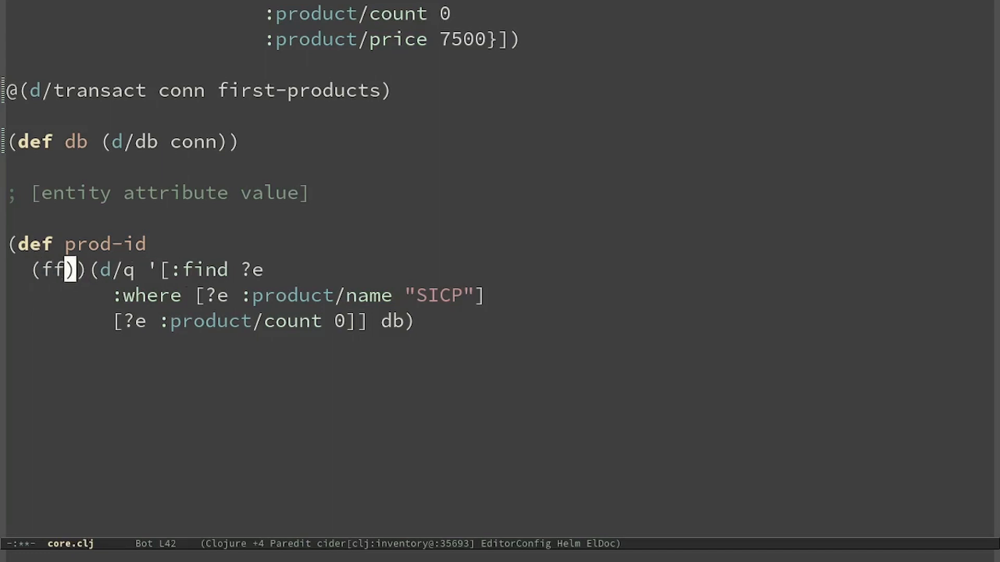
type("irst")
type("@(d/transact conn [{:db/id ")
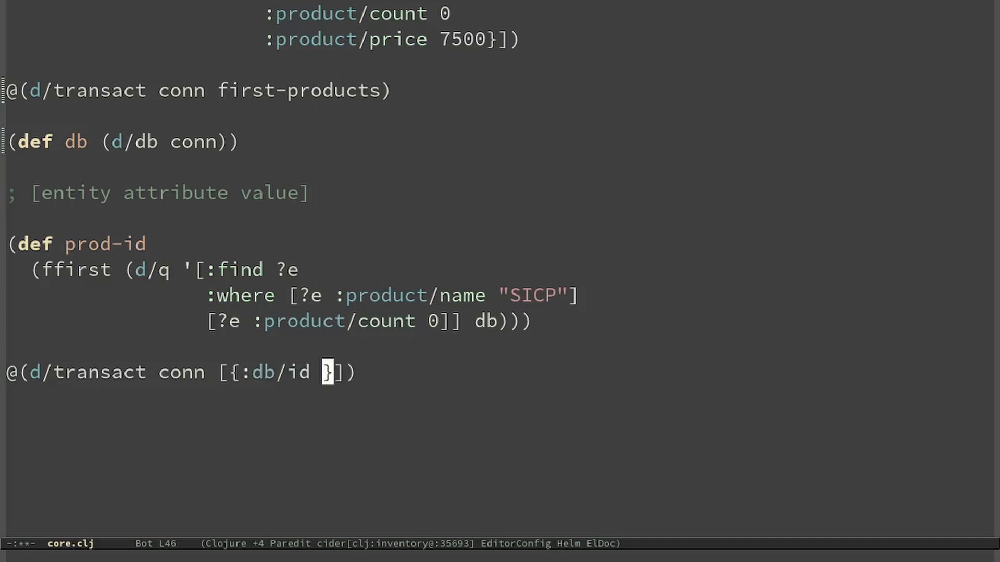
Type a transact map with :db/id prod-id and a :product/count key.
type("prod-id :product/count 20")
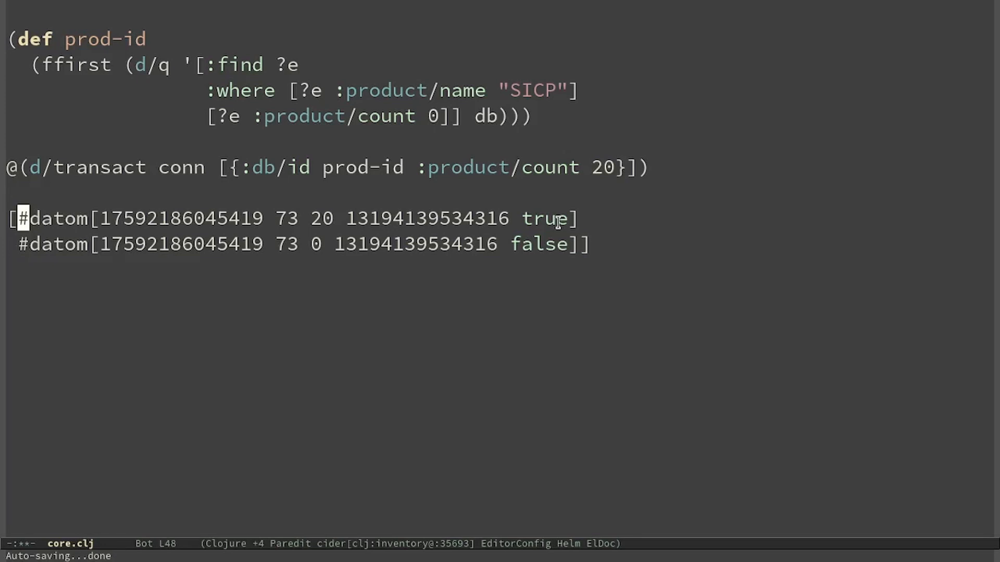
mouse_move(99, 185)
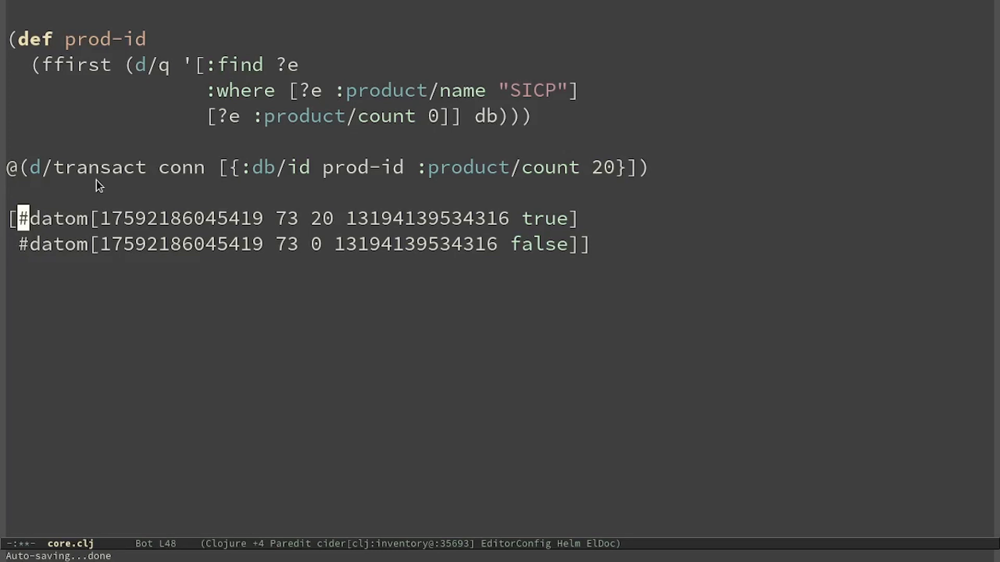
mouse_move(383, 207)
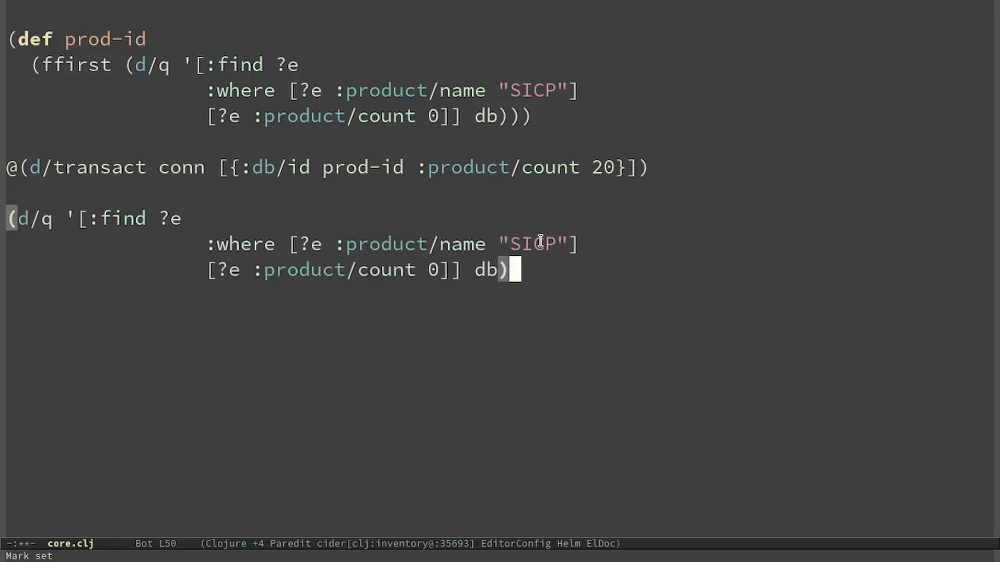
key("C-x C-e")
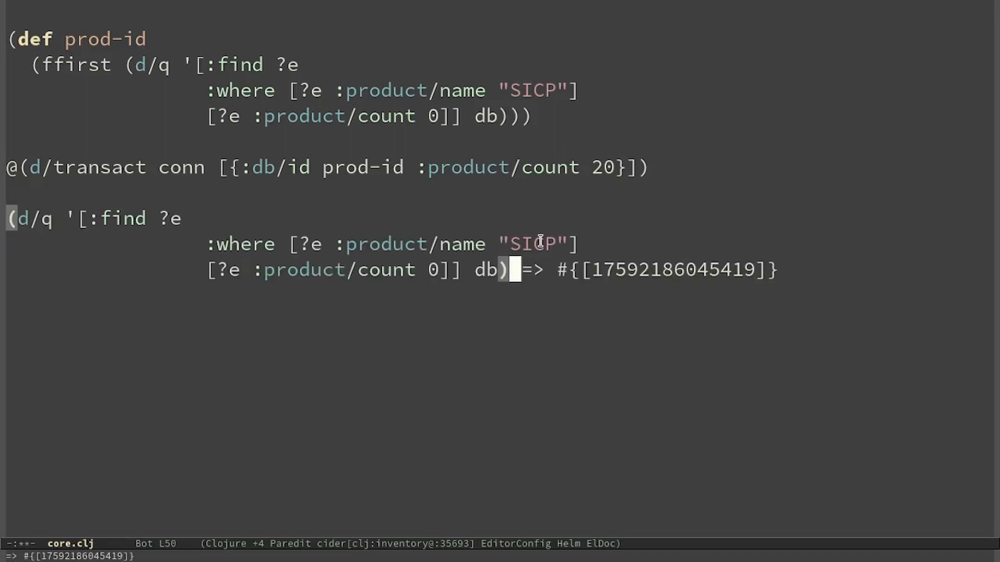